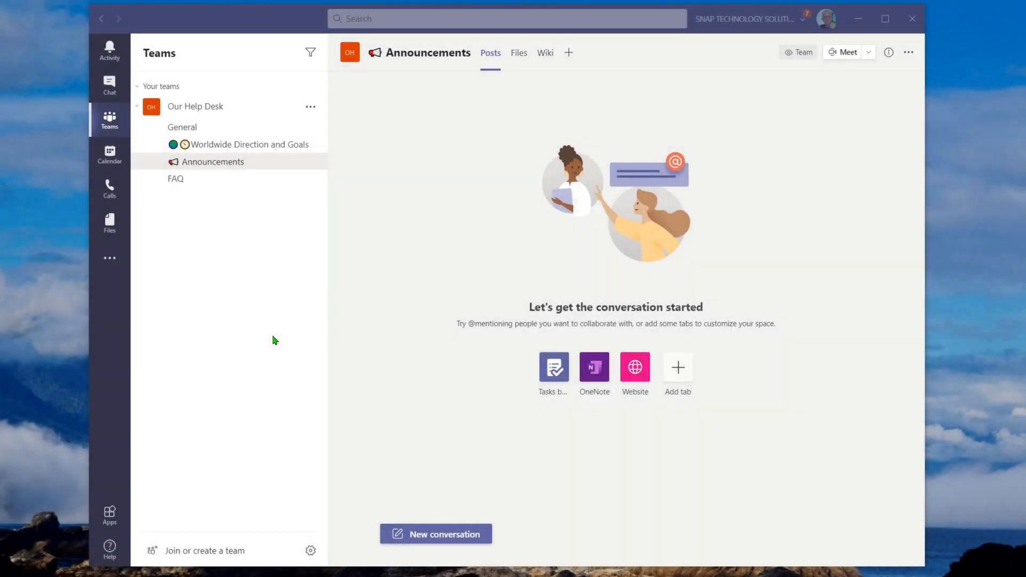
mouse_move(267, 327)
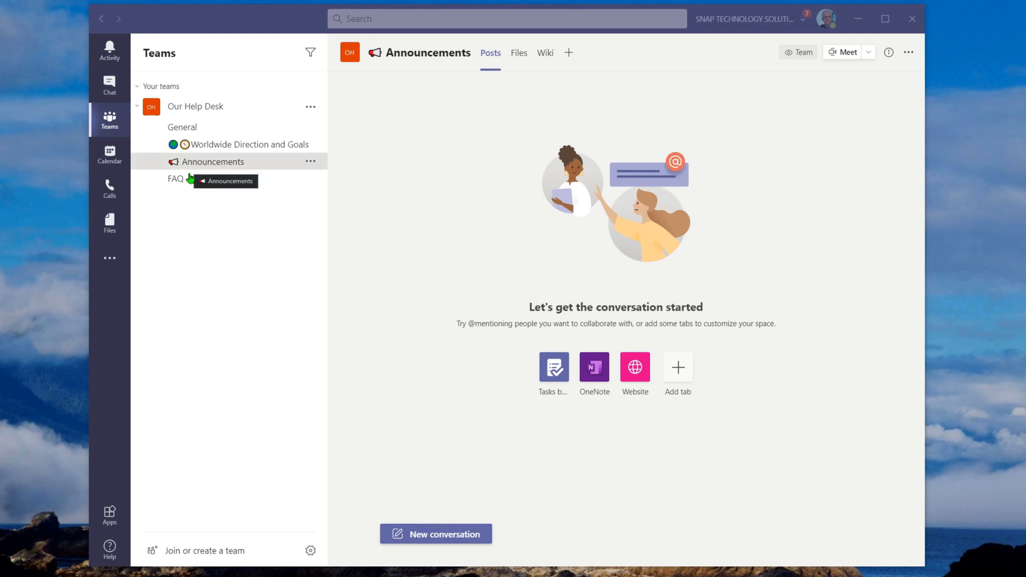
Start a new announcement with headline 'Safety Rules', subhead 'Please read the safety Rules' and placeholder body text.
left_click(435, 533)
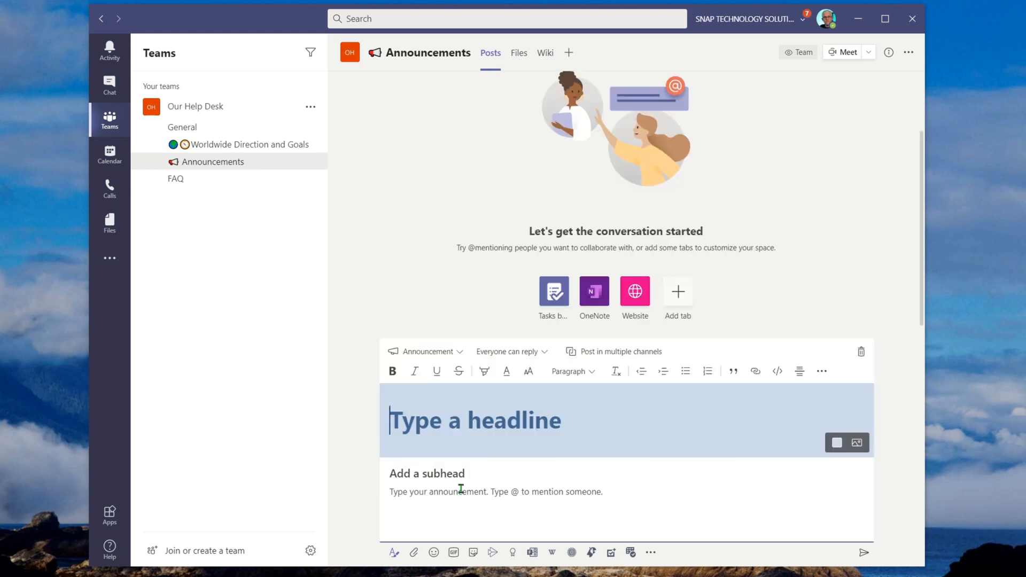
type("S")
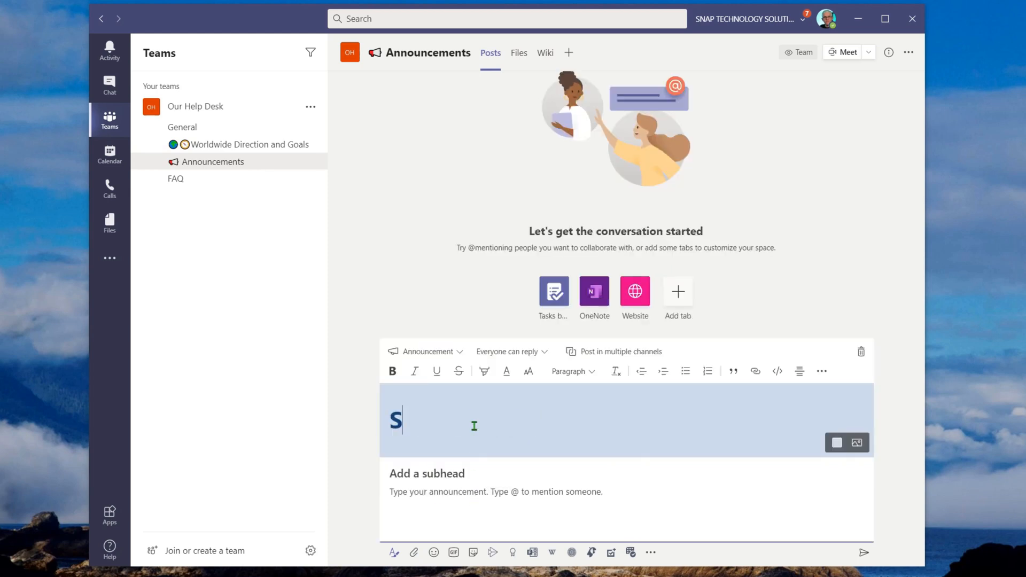
type("afety R")
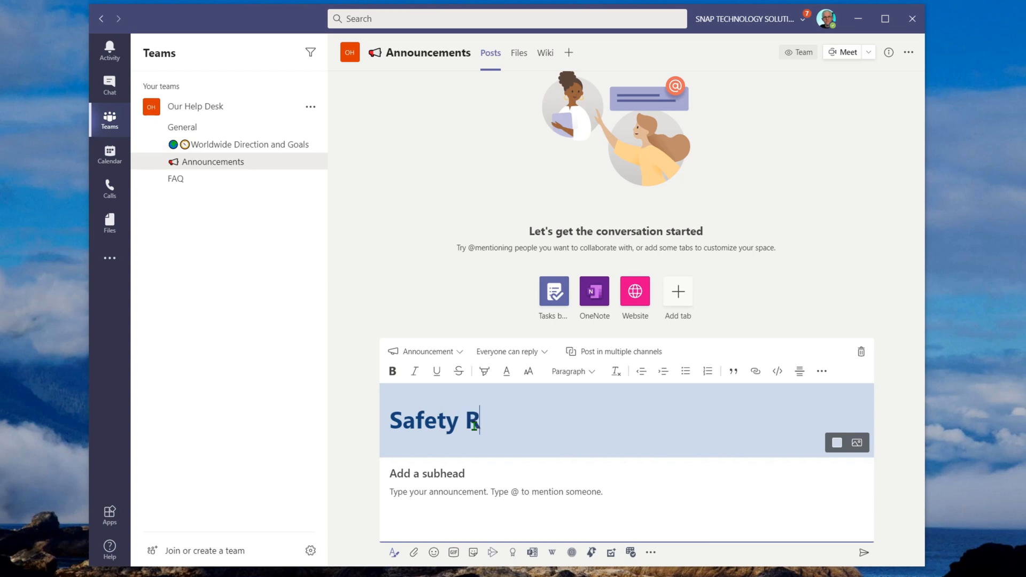
type("ules")
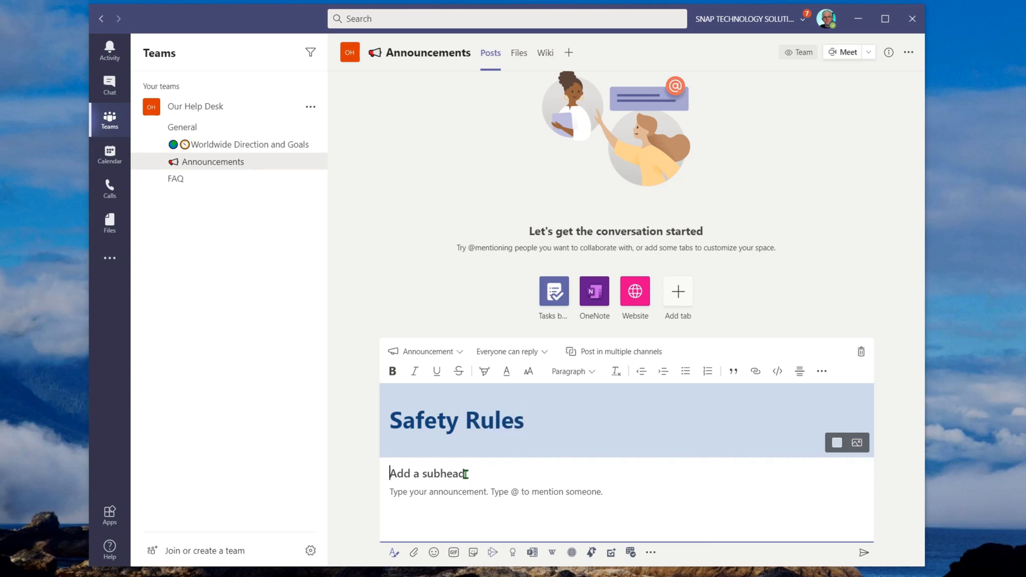
type("Please read the saf")
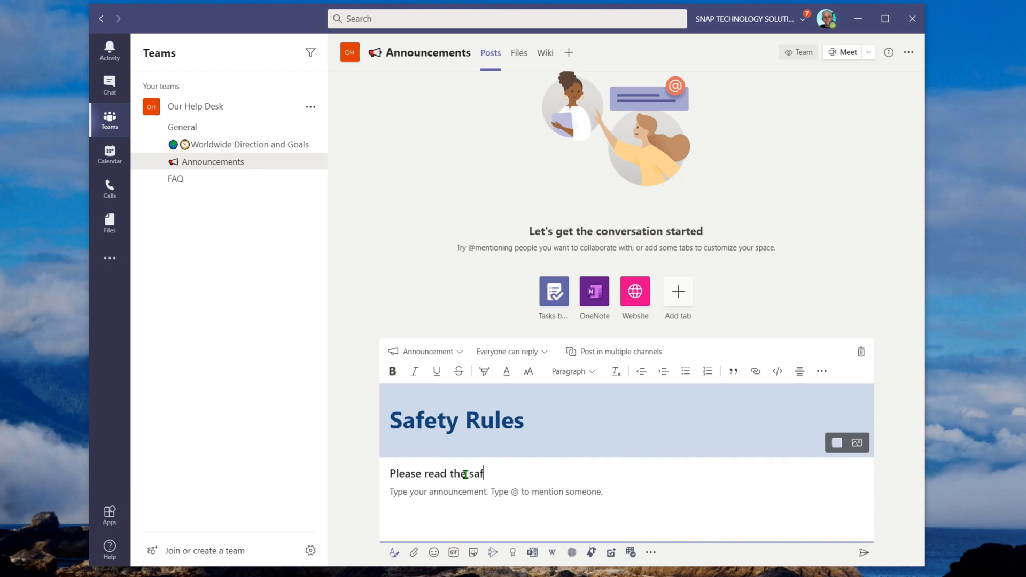
type("ety Rules")
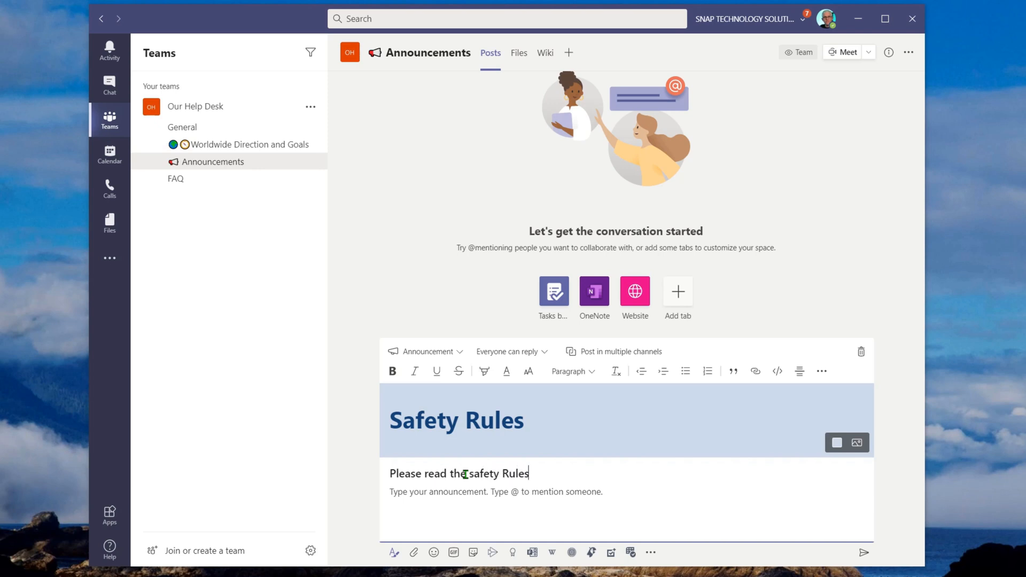
type("jhefdupvher erjio[gf her[iofg hfioerhfg [ioerq")
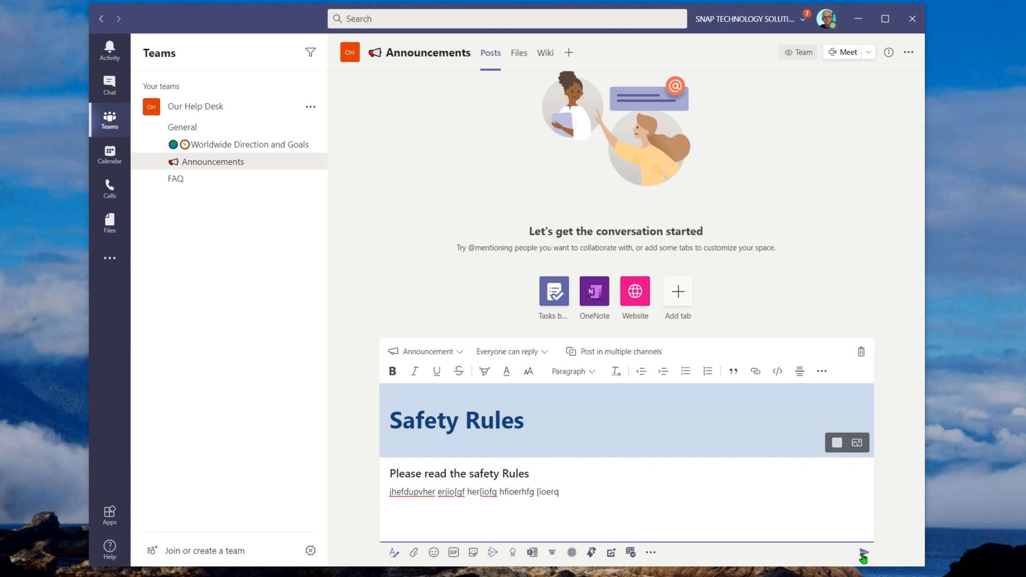
Send the Safety Rules announcement and pin it via the post's More options menu.
left_click(863, 556)
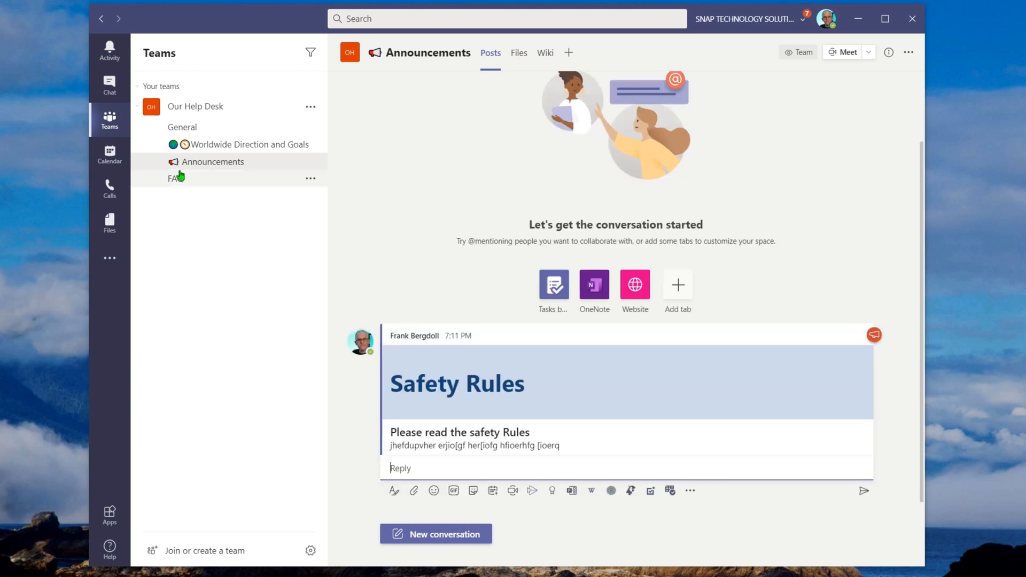
mouse_move(484, 385)
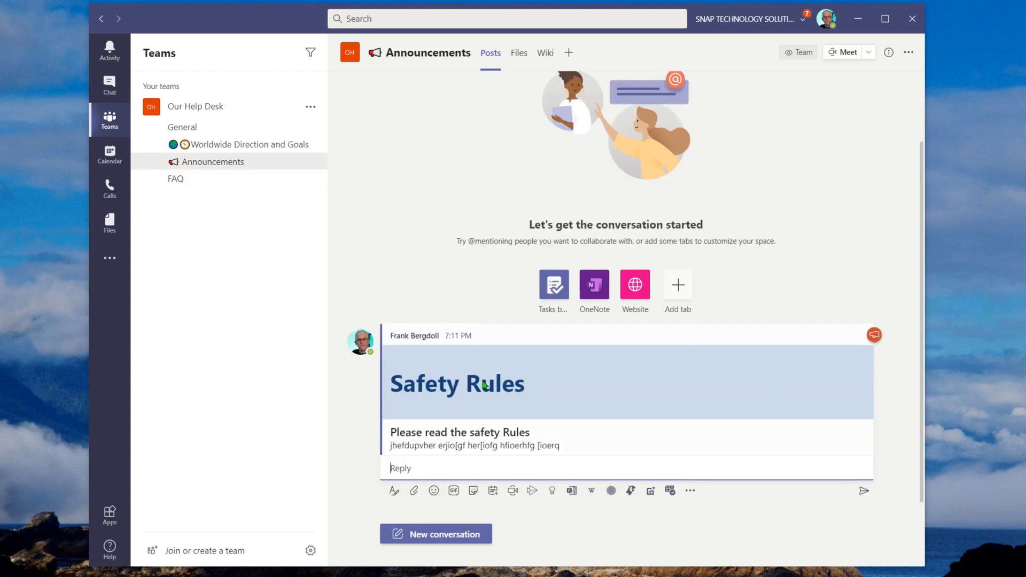
mouse_move(684, 461)
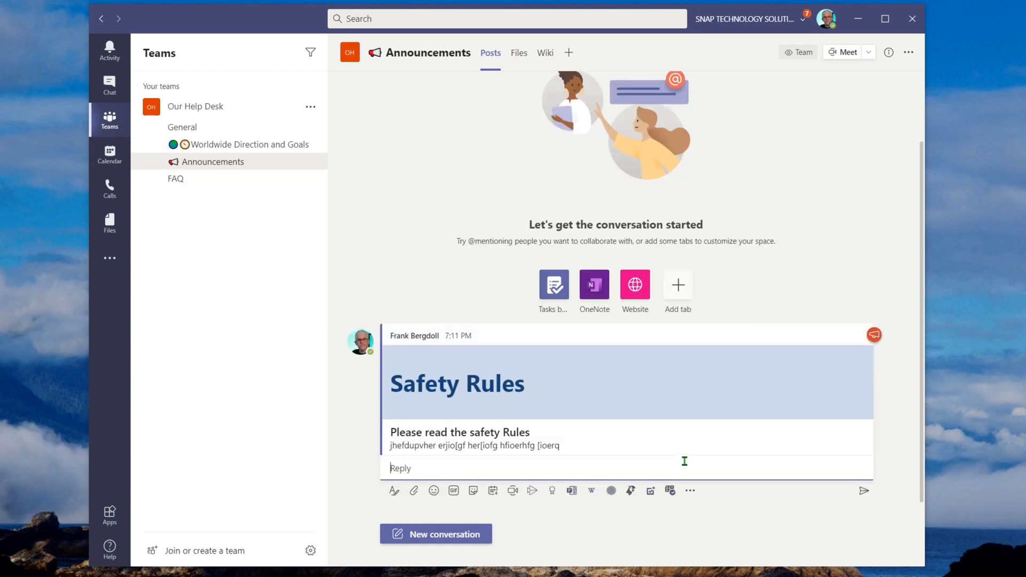
mouse_move(853, 330)
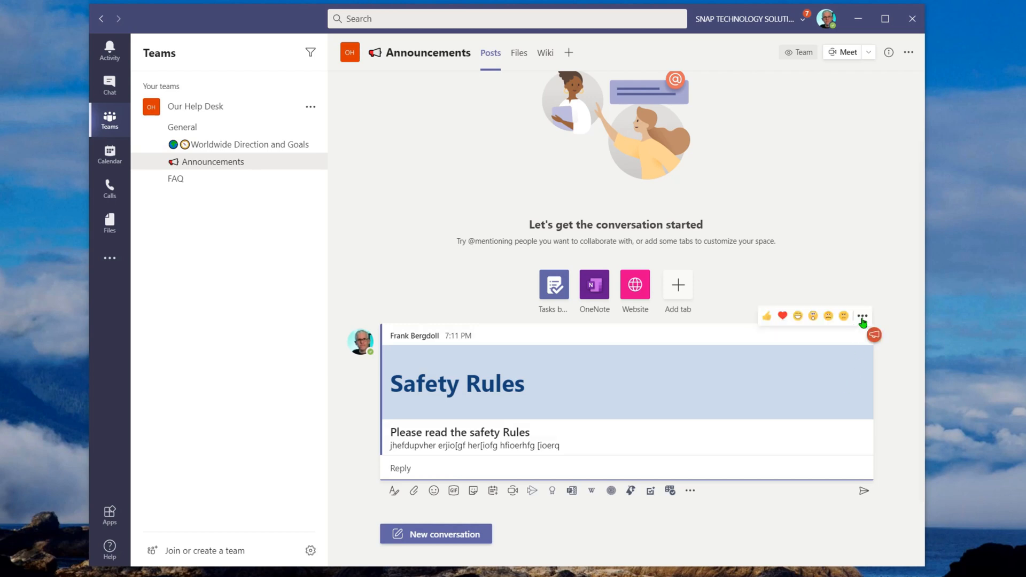
left_click(863, 316)
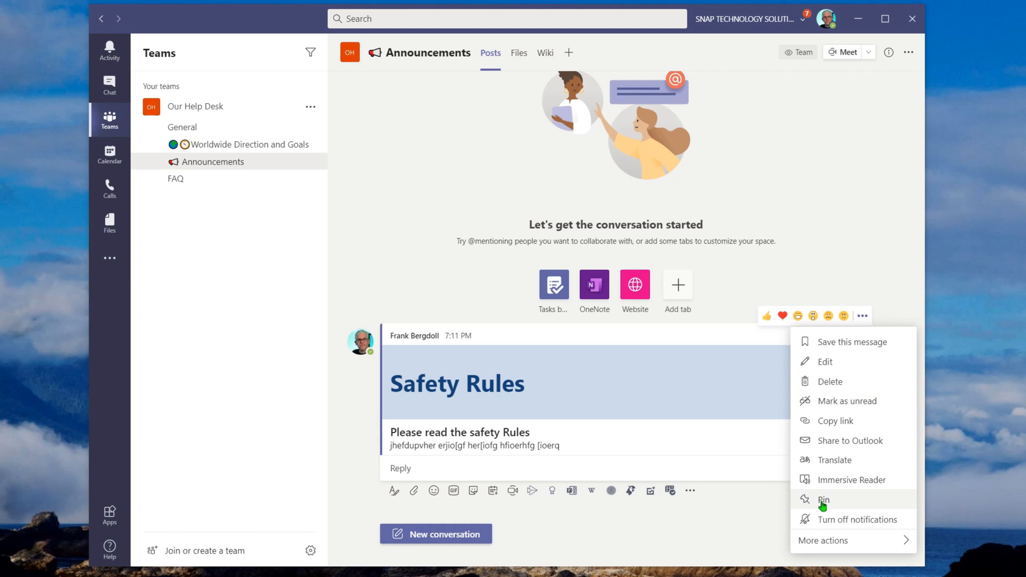
left_click(823, 499)
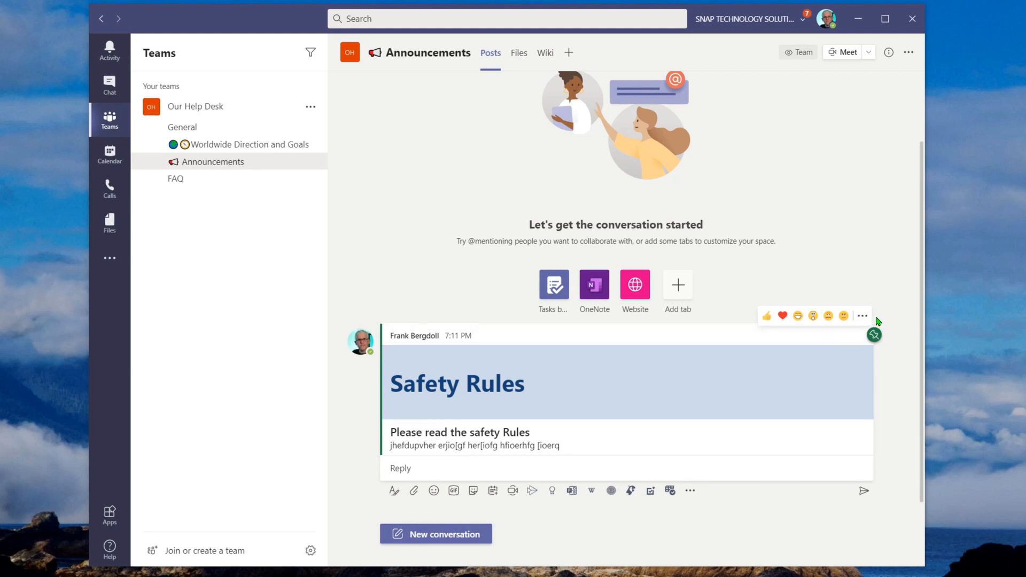
mouse_move(846, 397)
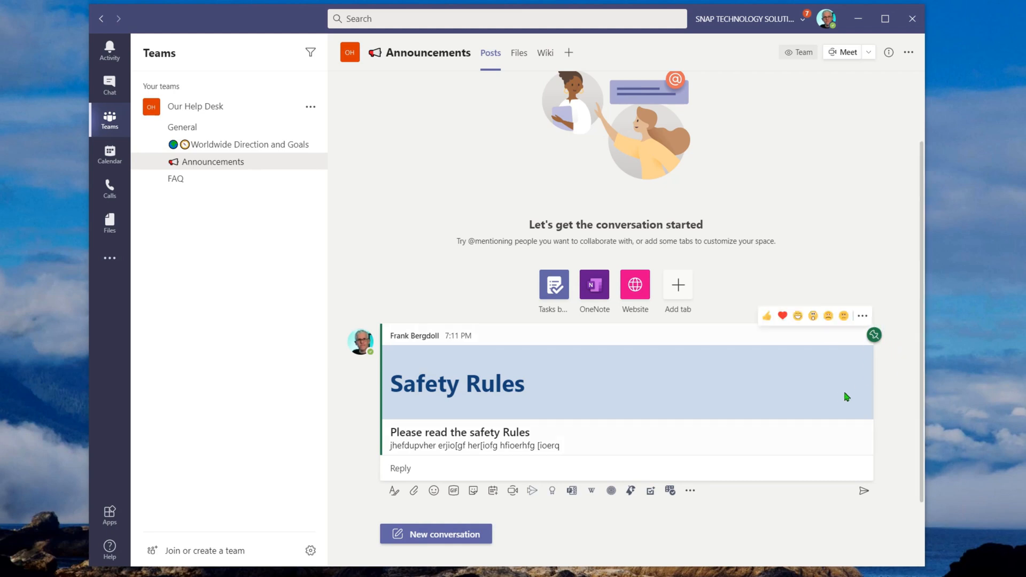
mouse_move(842, 379)
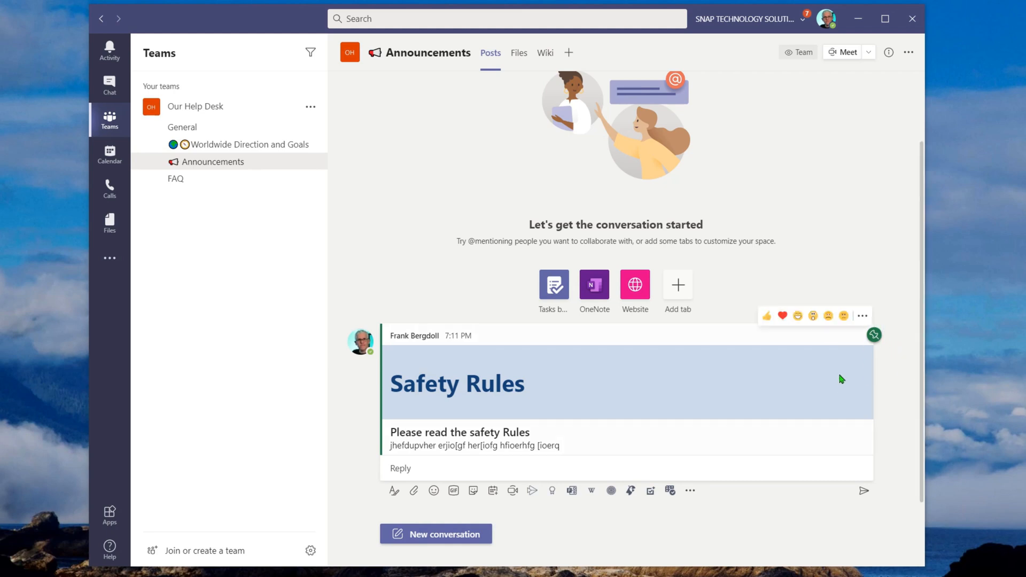
mouse_move(191, 147)
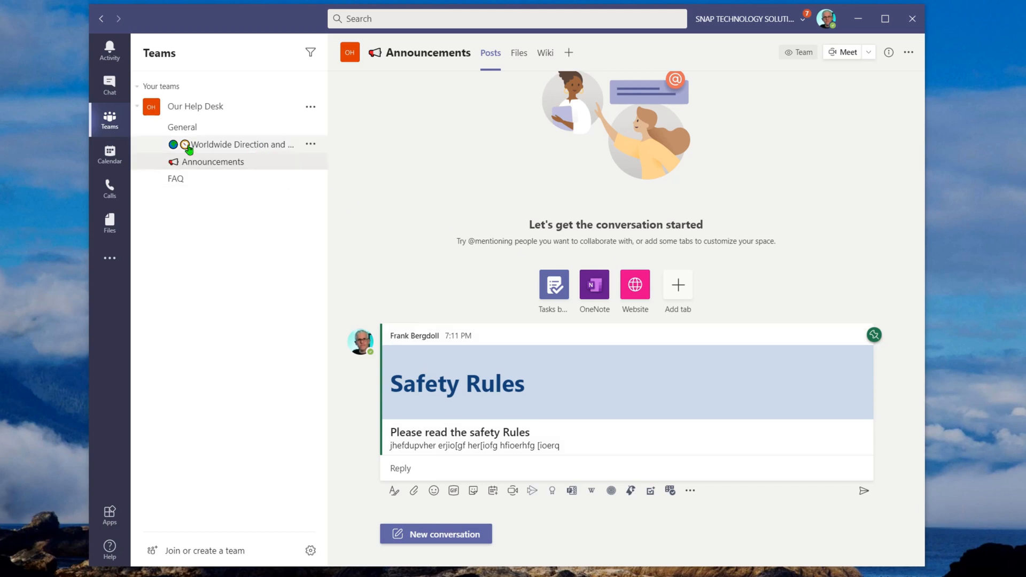
Check the channel details panel in the Worldwide Direction and Goals channel.
left_click(241, 144)
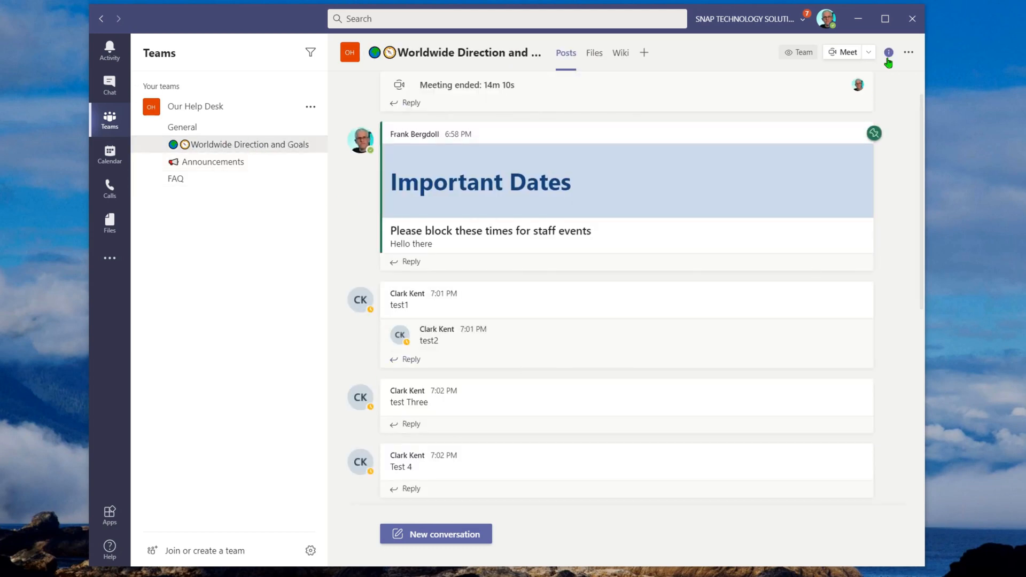
left_click(888, 52)
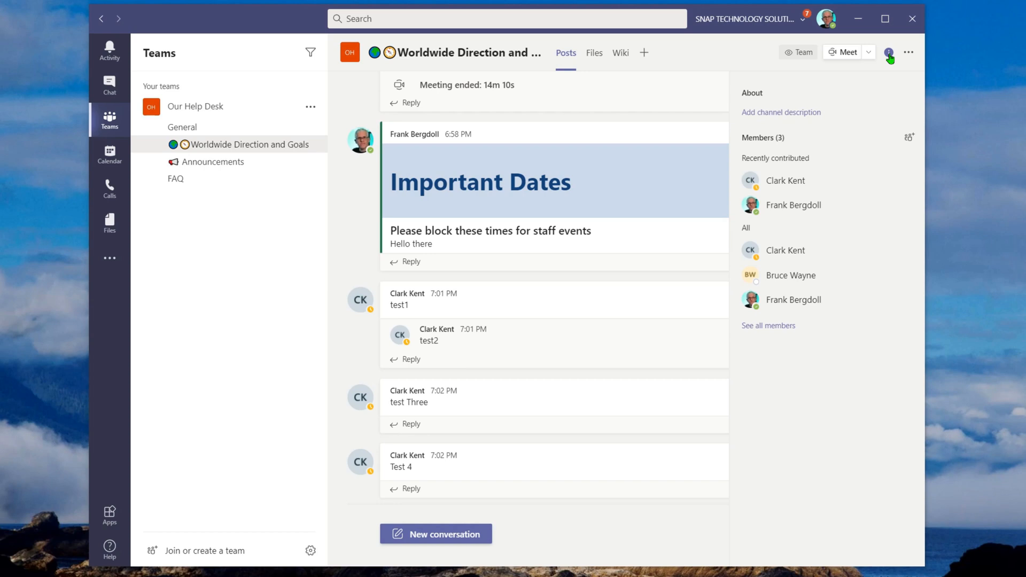
left_click(888, 53)
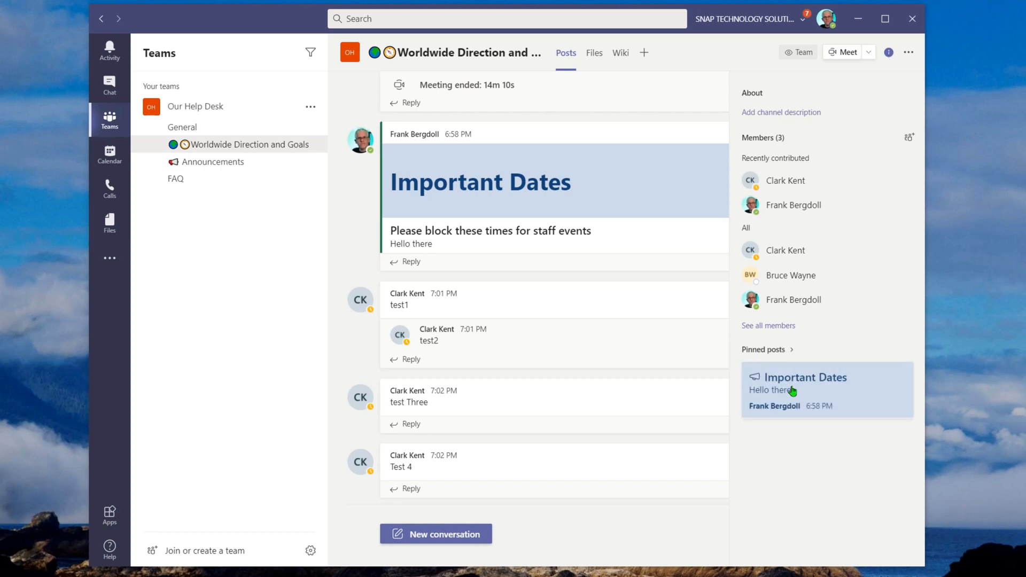
mouse_move(864, 409)
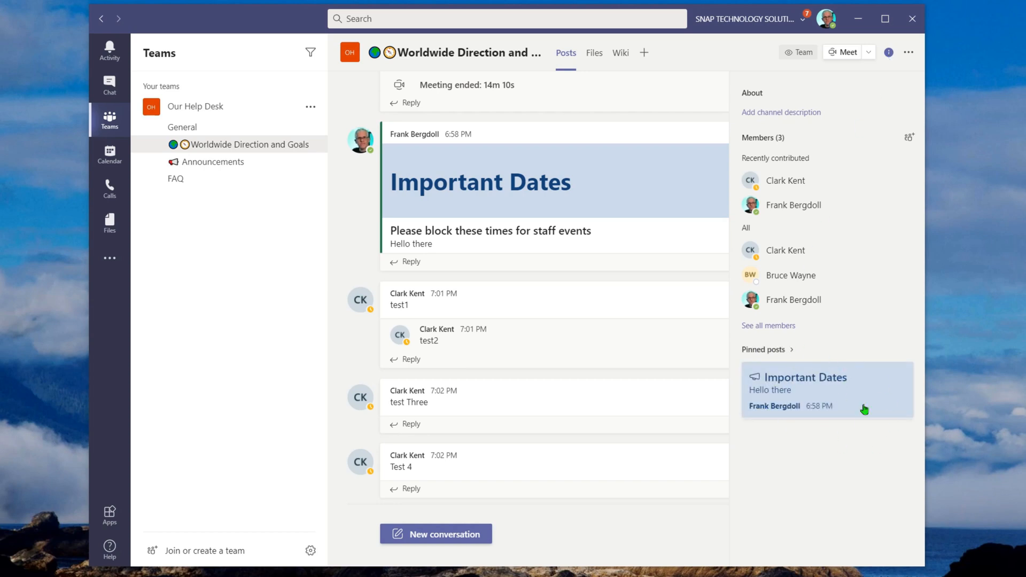
mouse_move(213, 162)
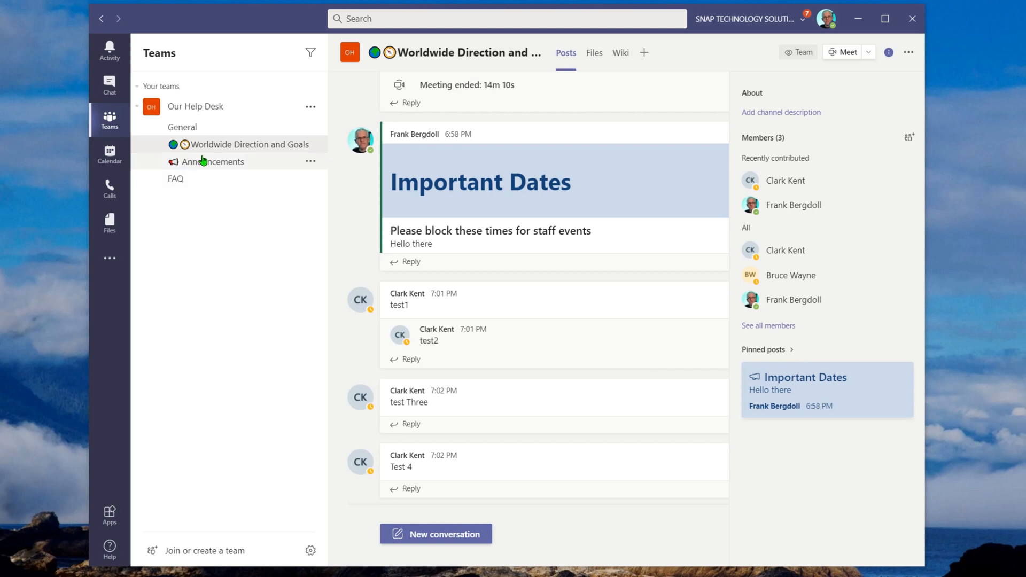
Show the Announcements channel details with Safety Rules listed under Pinned posts.
left_click(215, 162)
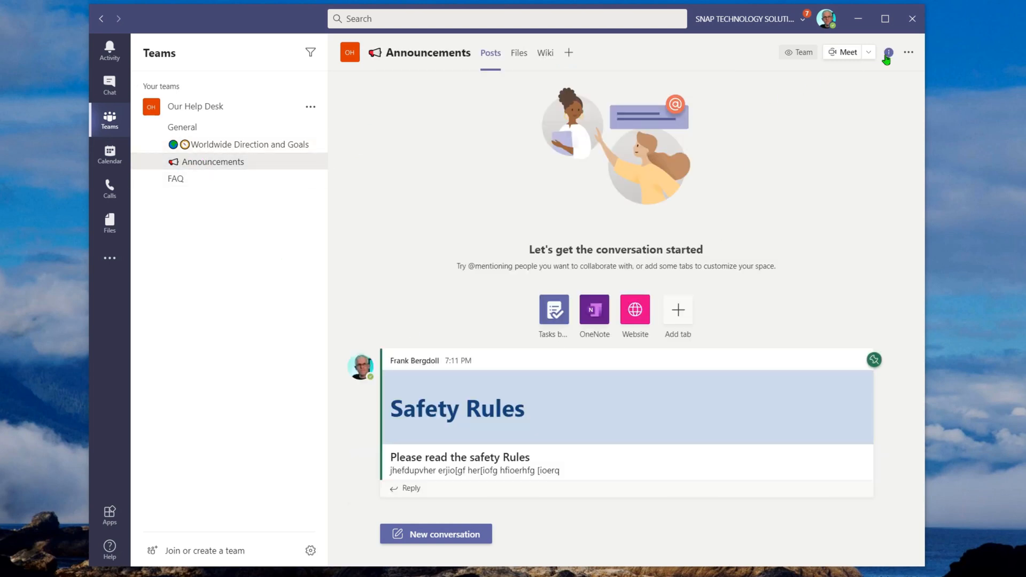
left_click(888, 52)
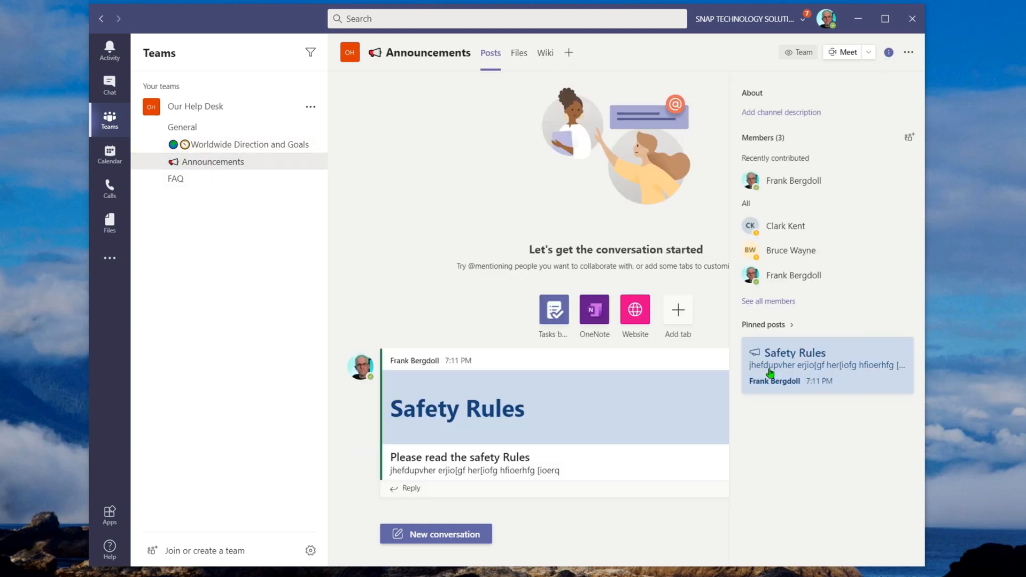
mouse_move(799, 439)
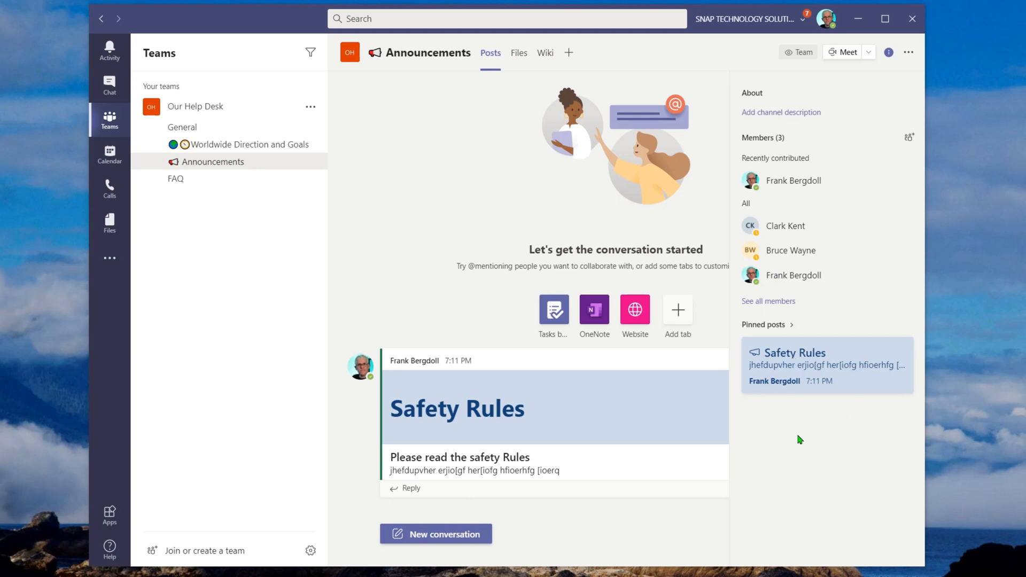
mouse_move(806, 430)
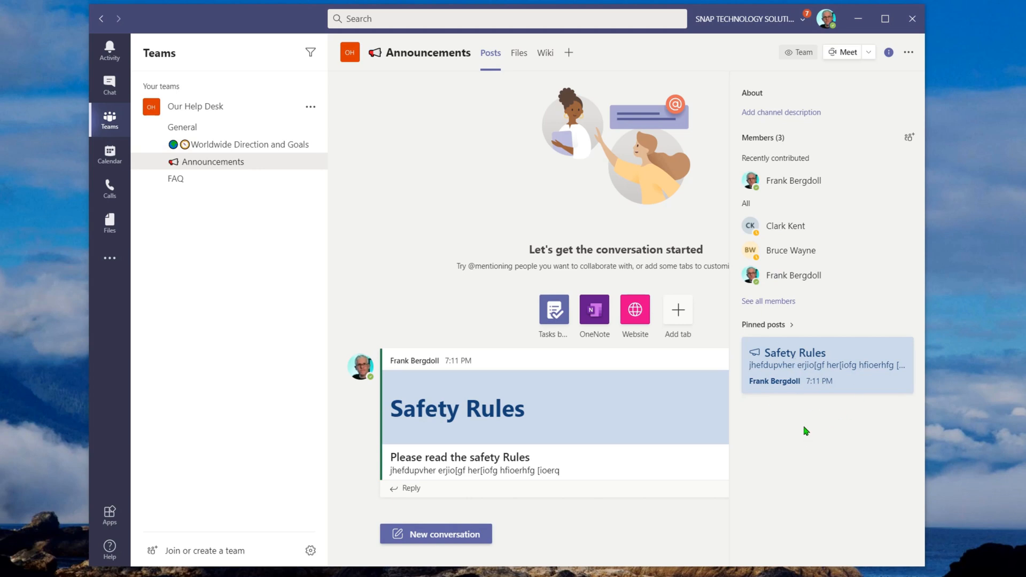
mouse_move(856, 403)
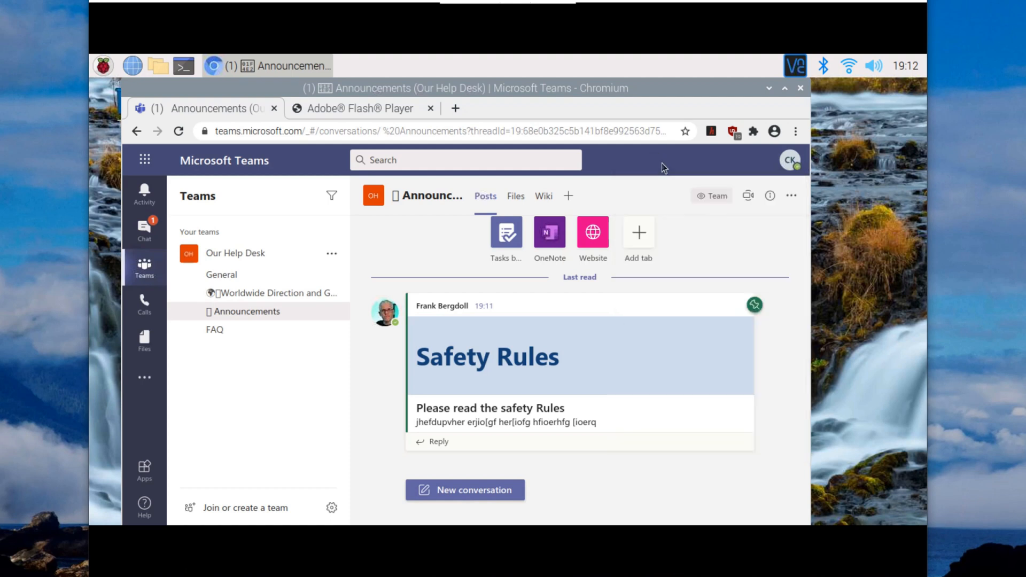
mouse_move(678, 264)
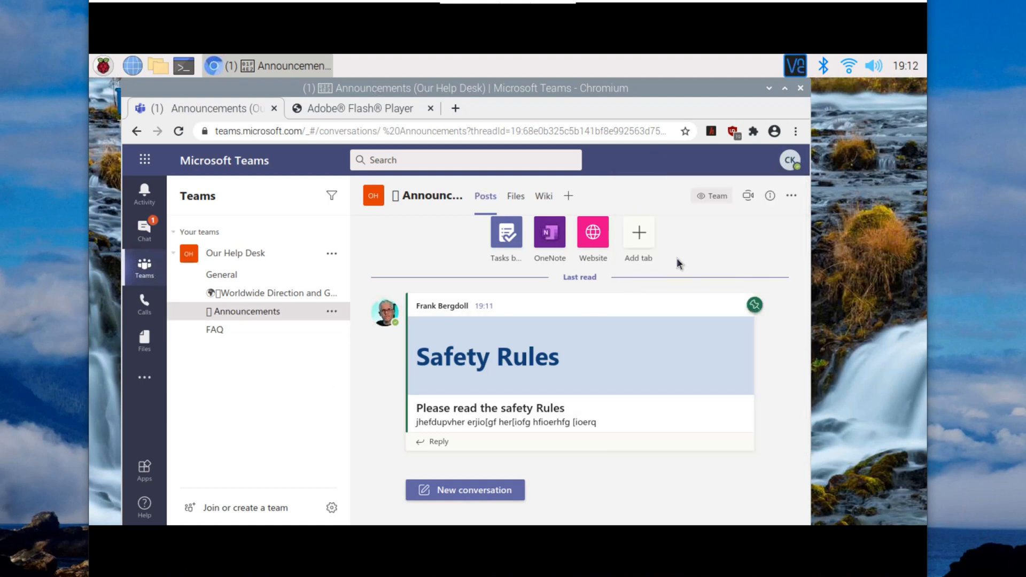
In the browser session, reveal the Announcements channel's Pinned posts showing Safety Rules.
left_click(769, 196)
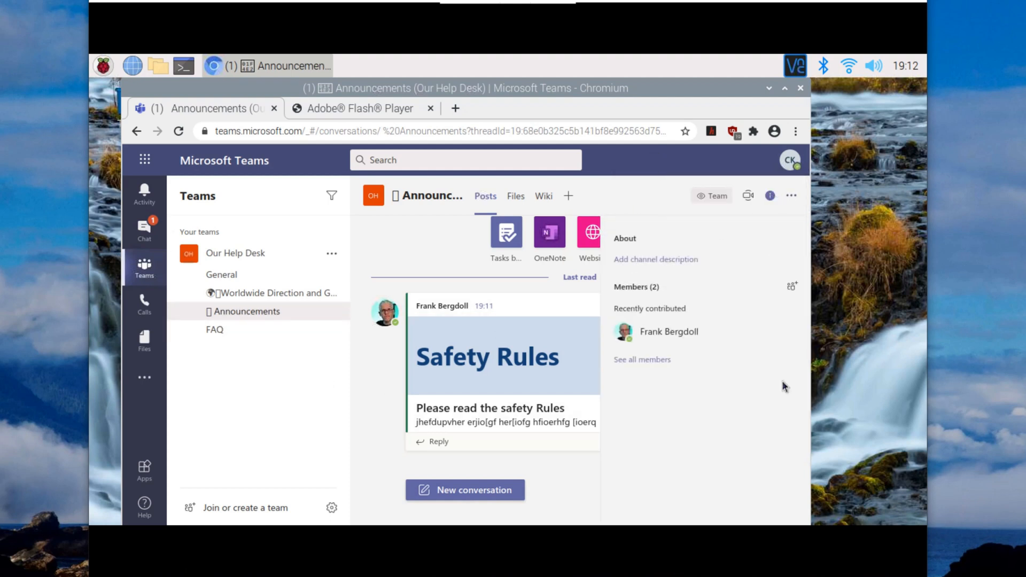
scroll("down", 3)
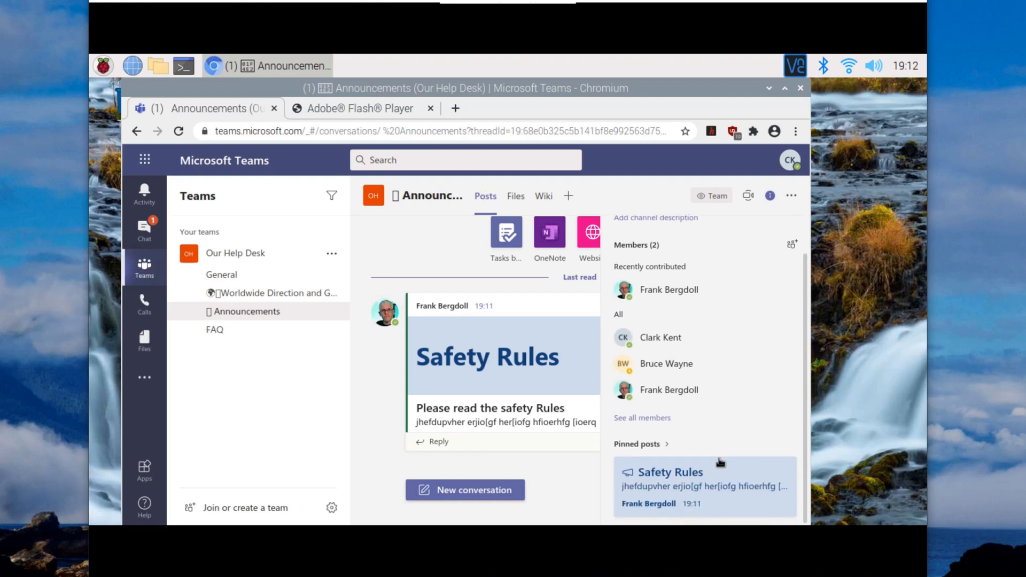
mouse_move(708, 481)
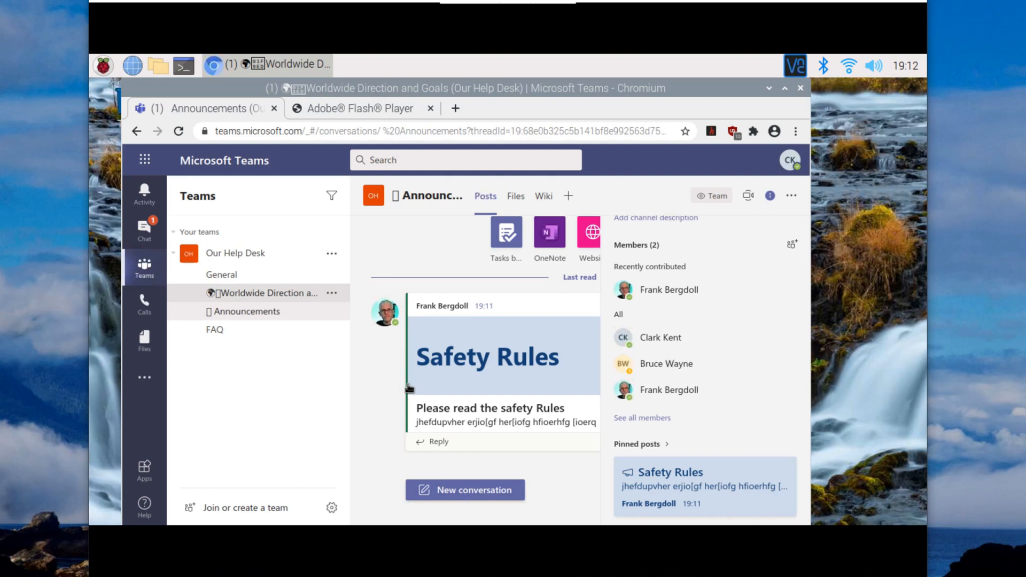
View the Worldwide Direction and Goals channel's pinned Important Dates post, then hide the details panel.
left_click(271, 293)
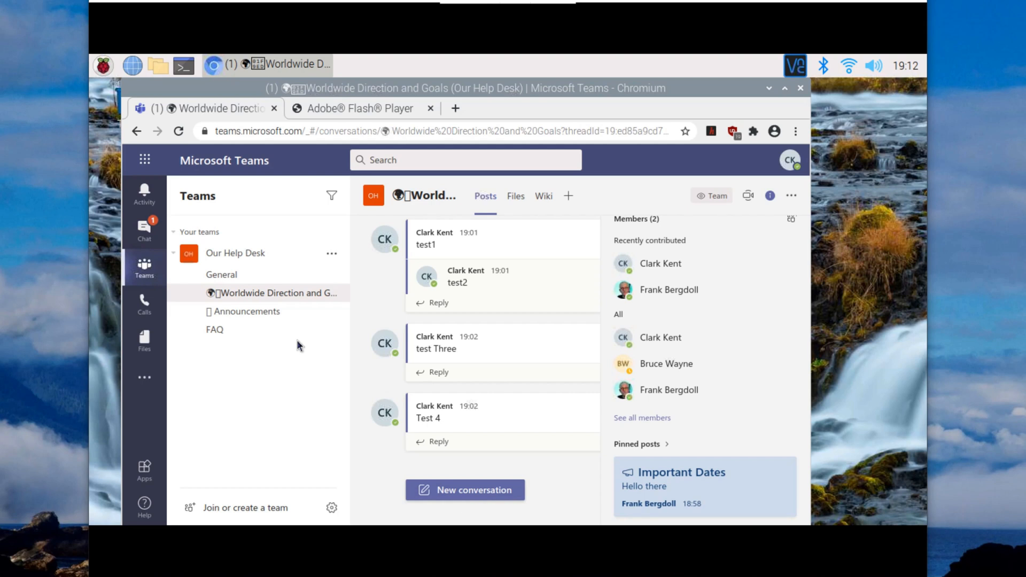
mouse_move(597, 296)
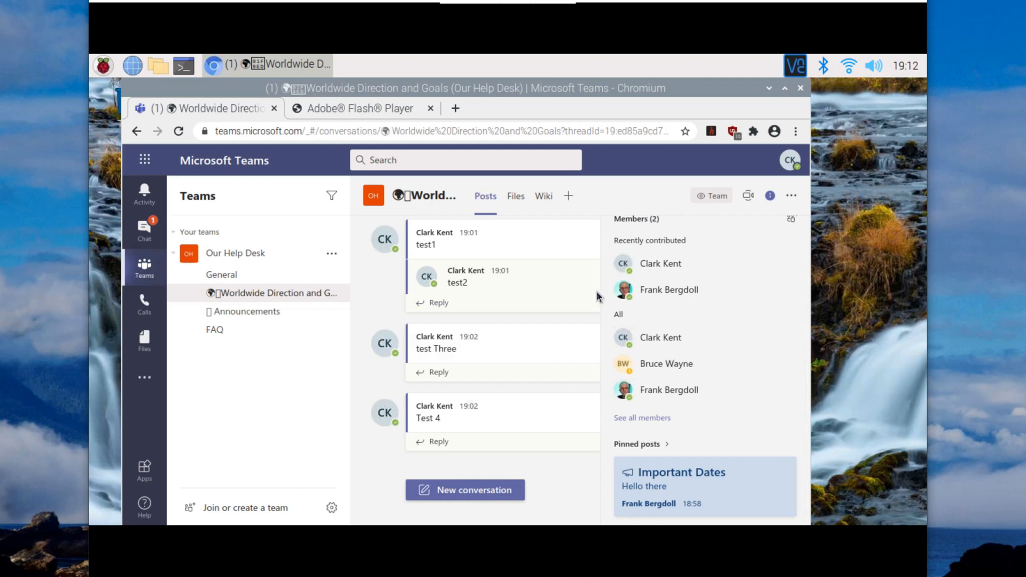
left_click(769, 195)
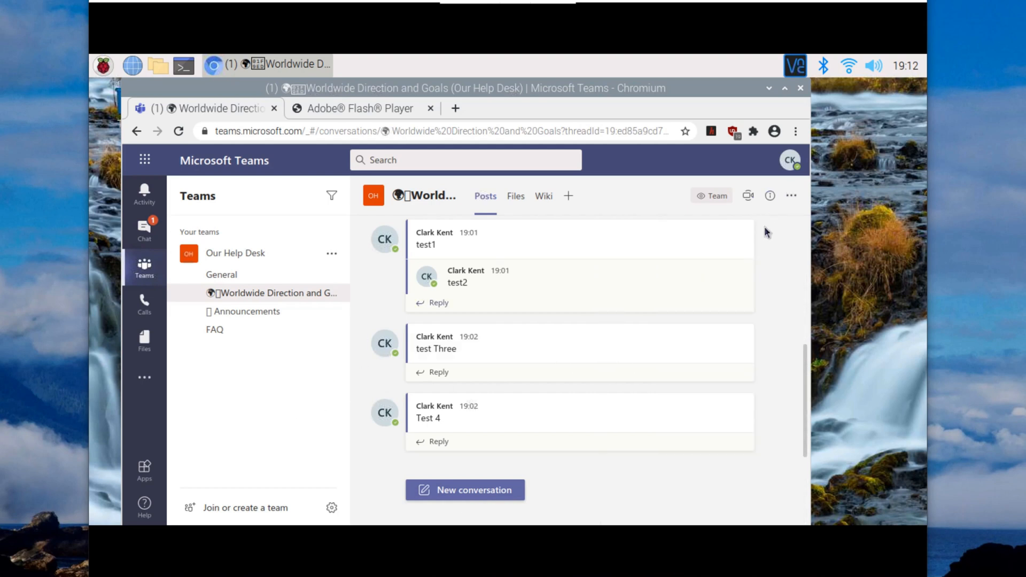
left_click(770, 195)
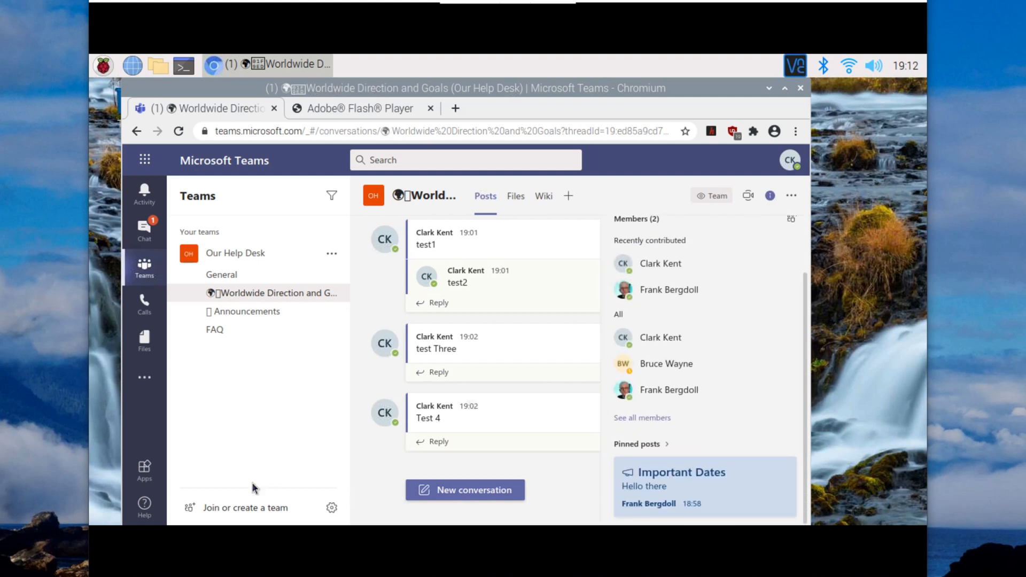
mouse_move(706, 476)
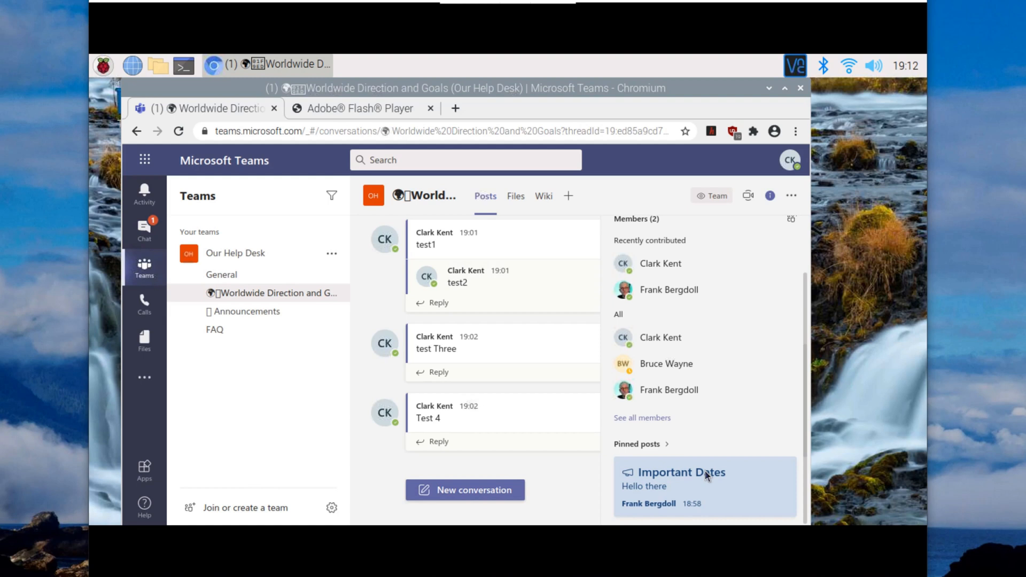
mouse_move(194, 450)
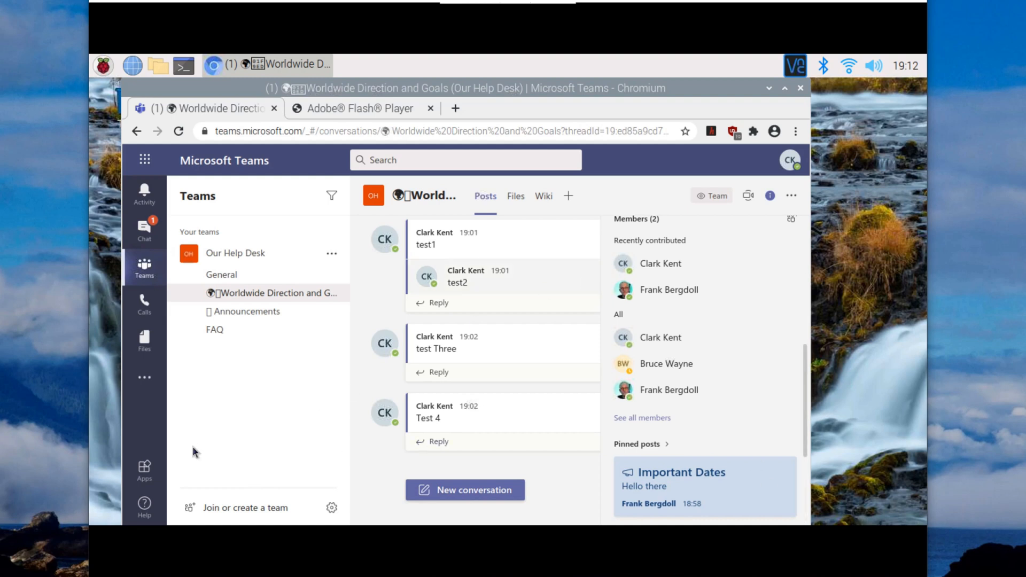
left_click(770, 194)
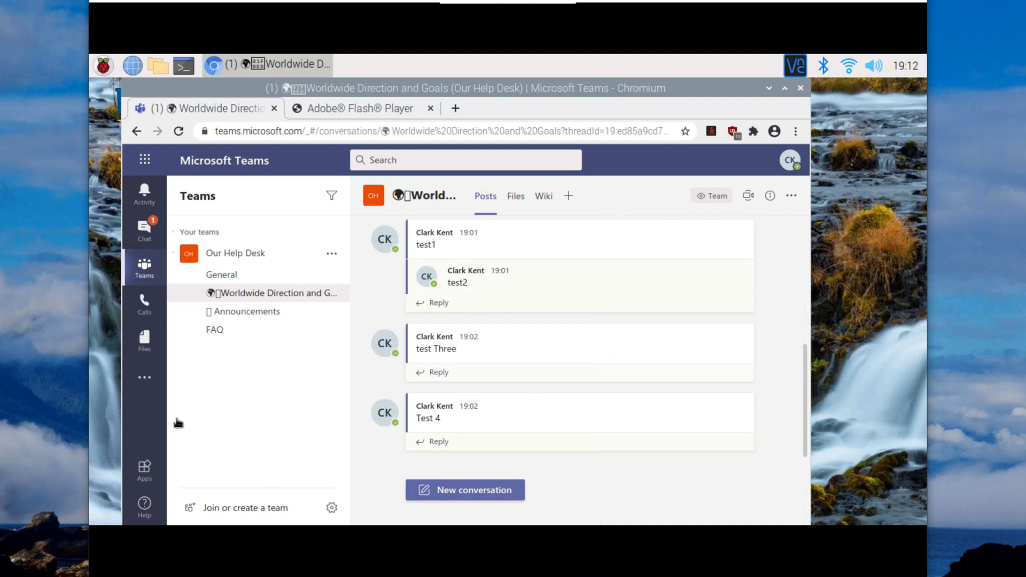
mouse_move(771, 196)
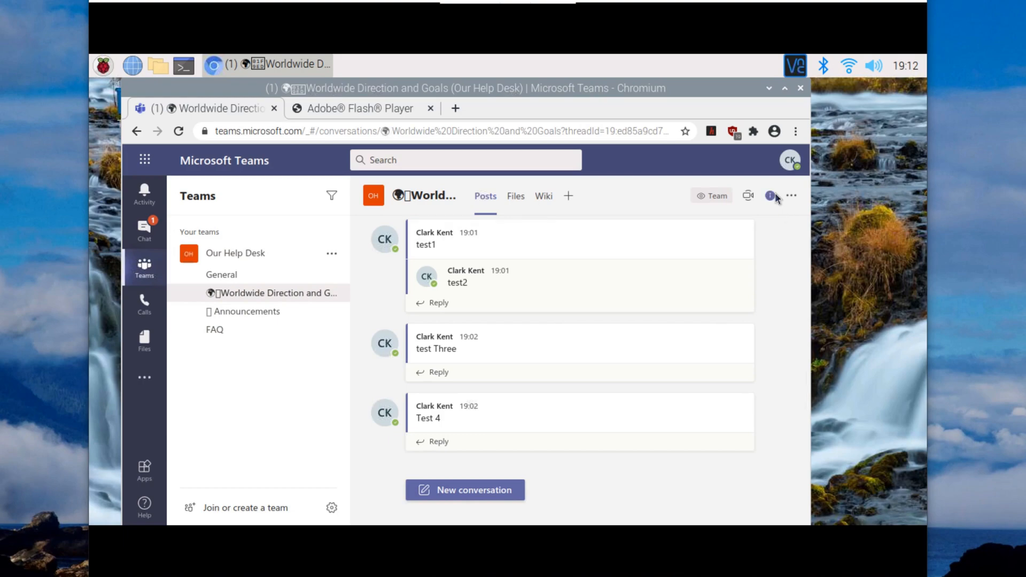